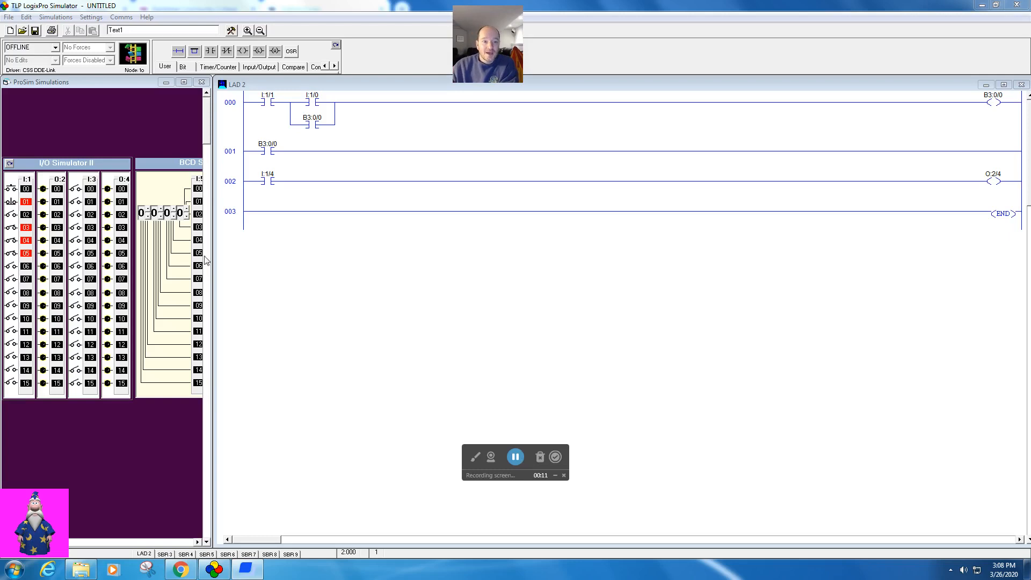
Bring the Program Control instruction category into view and select rung 001 of LAD 2.
{"action": "left_click", "coordinate": [231, 108]}
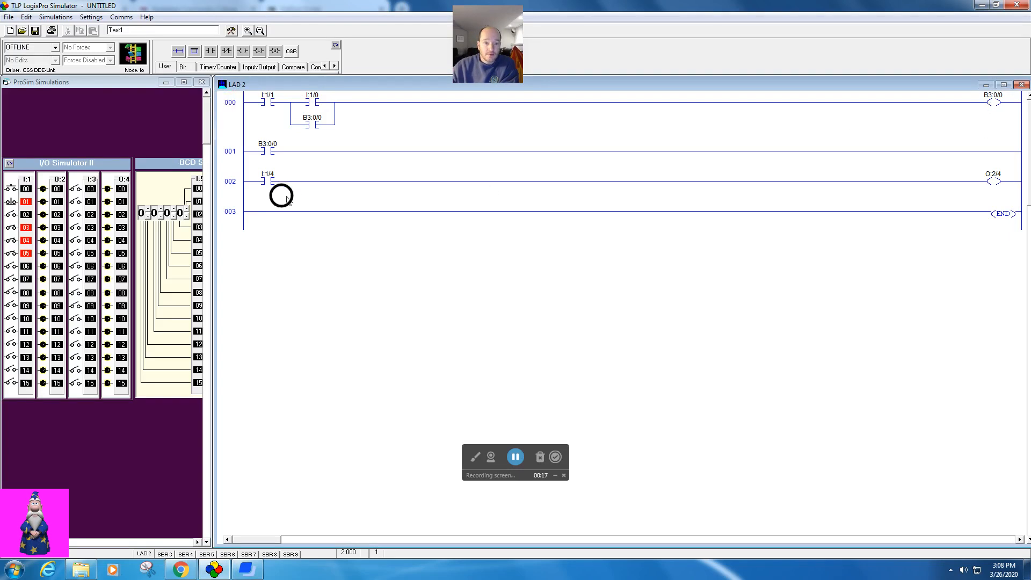
{"action": "mouse_move", "coordinate": [410, 173]}
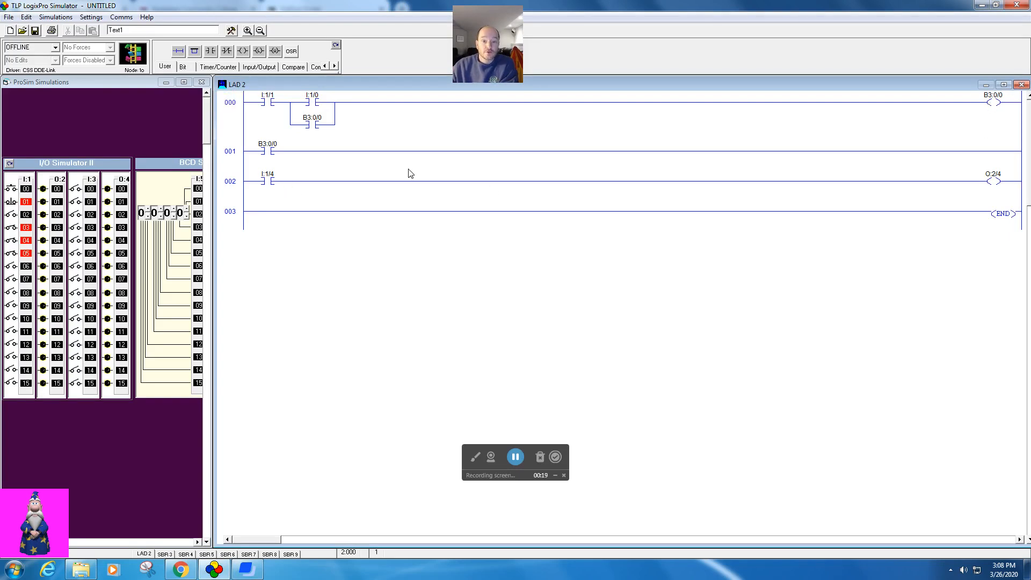
{"action": "mouse_move", "coordinate": [369, 142]}
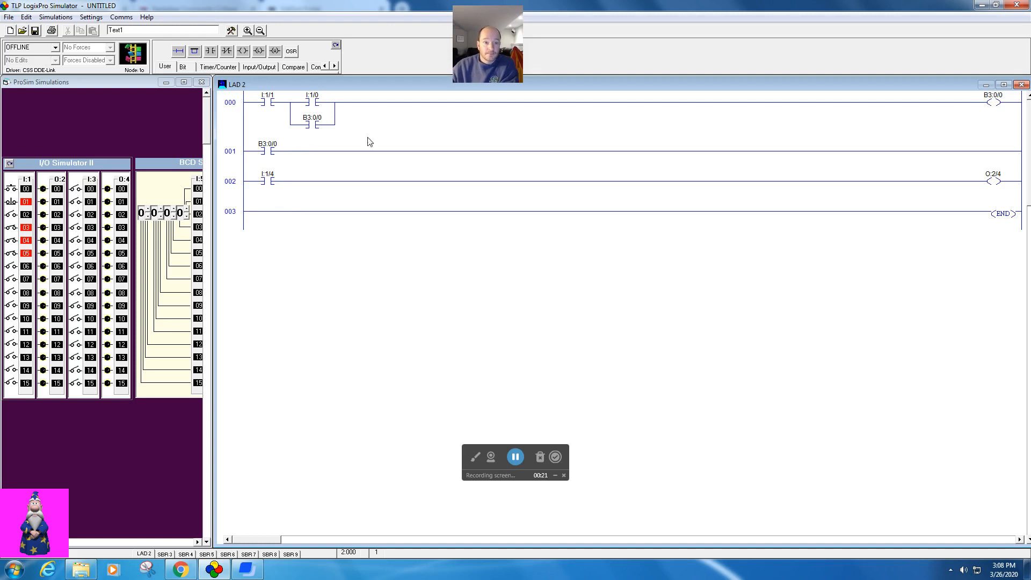
{"action": "left_click", "coordinate": [333, 65]}
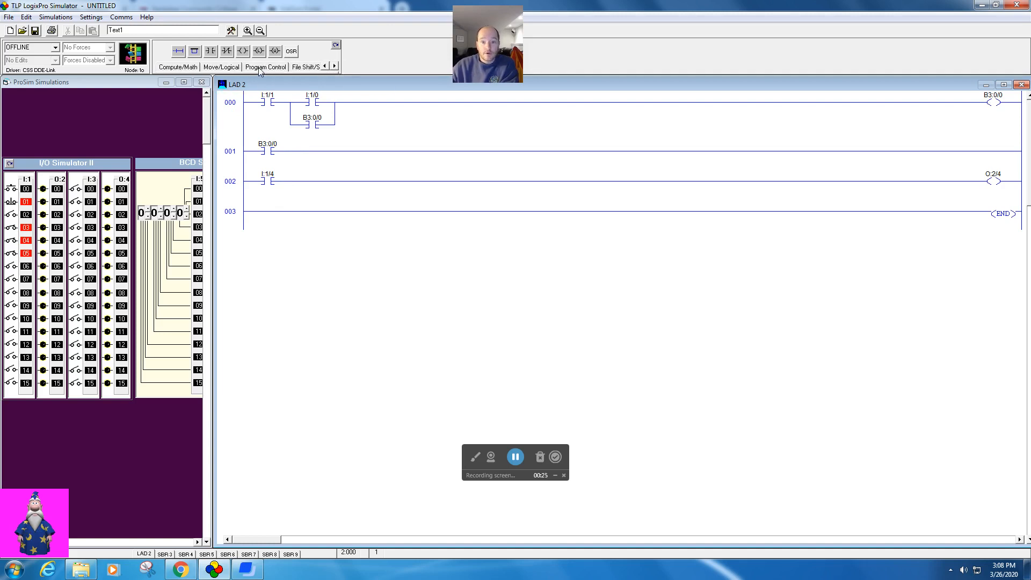
Add a JSR to U:3 described 'Trial Run' at the end of rung 001.
{"action": "left_click", "coordinate": [265, 67]}
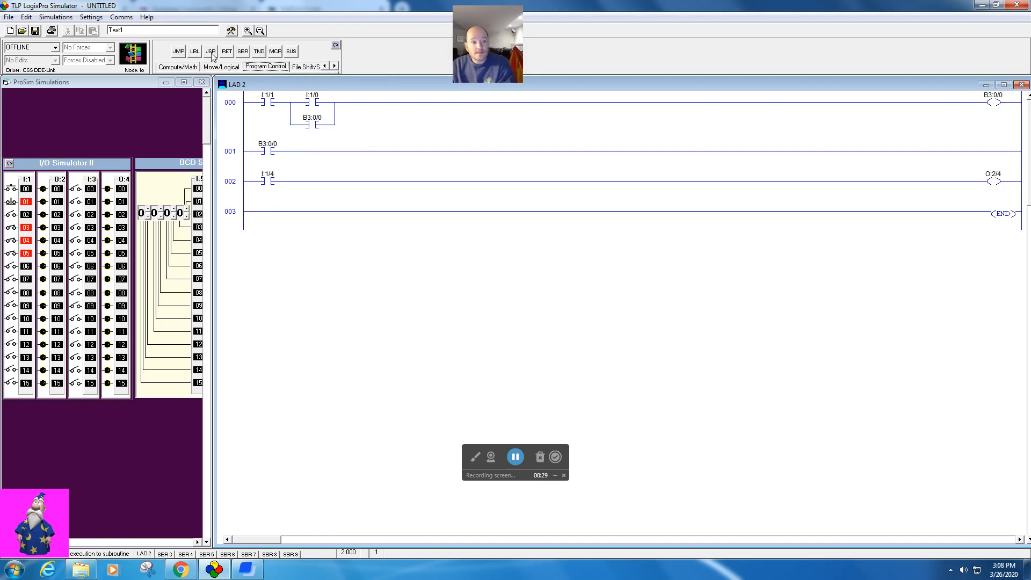
{"action": "mouse_move", "coordinate": [210, 52]}
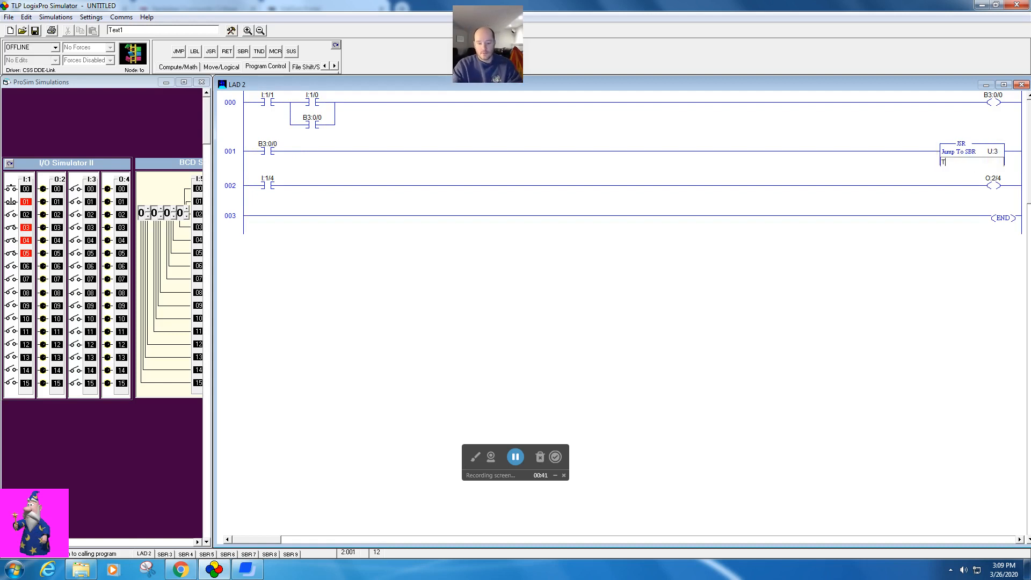
{"action": "type", "text": "rial Run"}
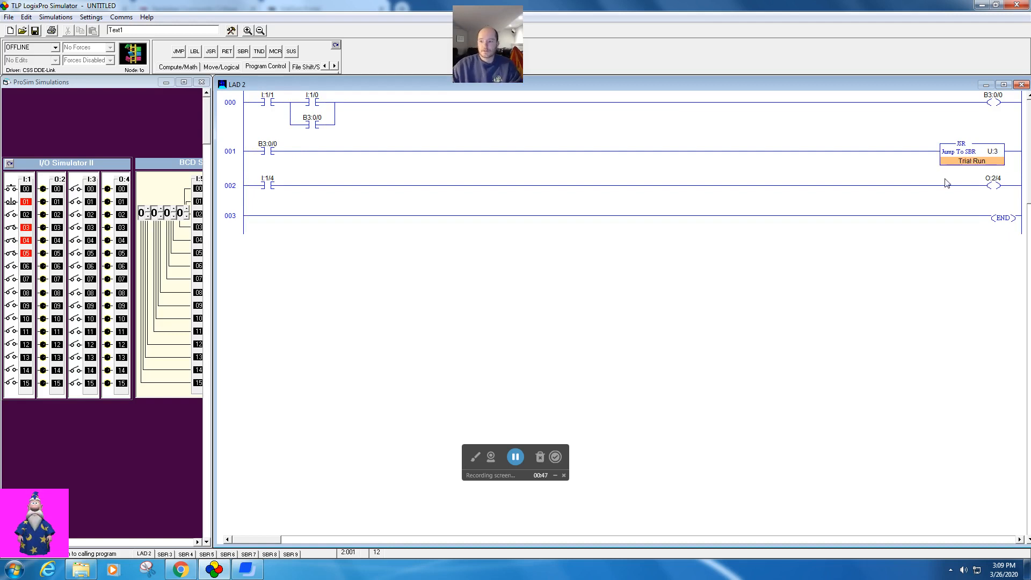
{"action": "mouse_move", "coordinate": [334, 146]}
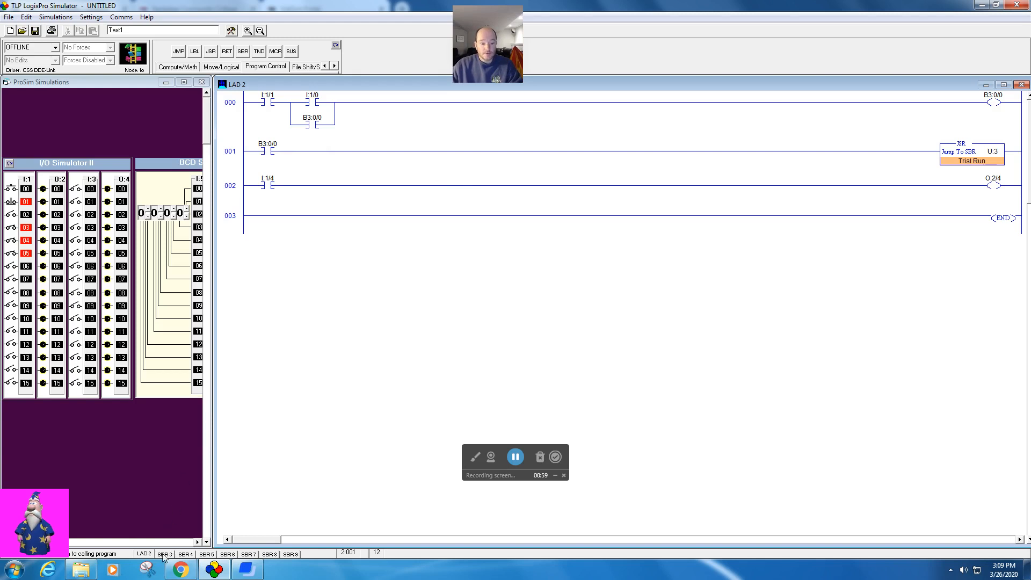
View subroutine files SBR 3 and SBR 4, then return to the main ladder LAD 2.
{"action": "left_click", "coordinate": [163, 553]}
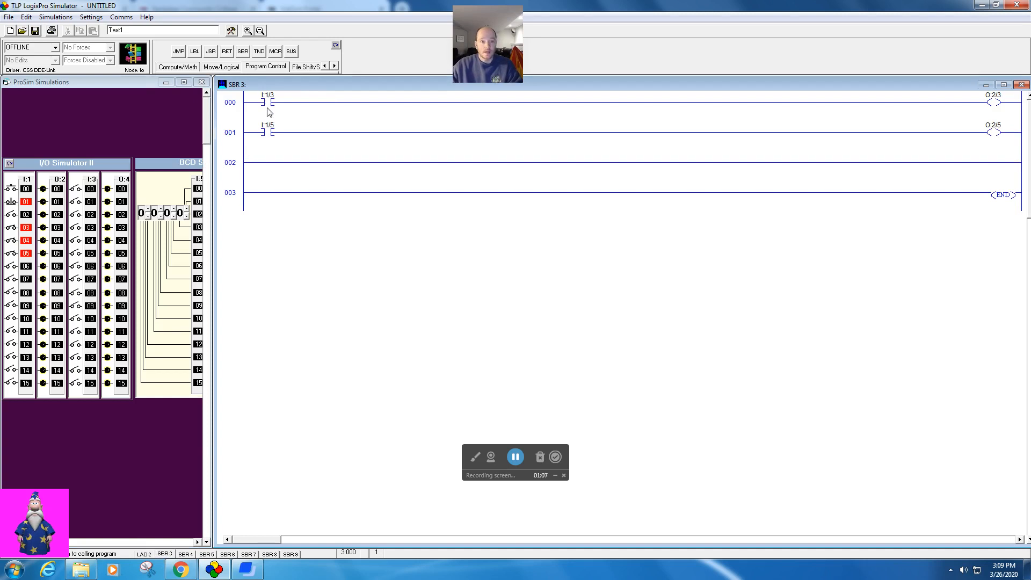
{"action": "mouse_move", "coordinate": [117, 548]}
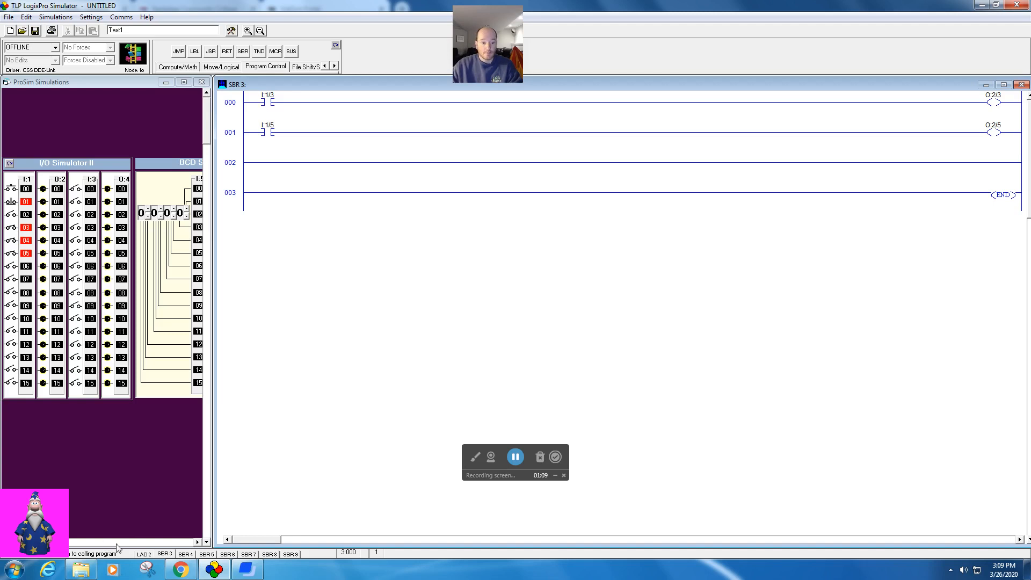
{"action": "left_click", "coordinate": [184, 554]}
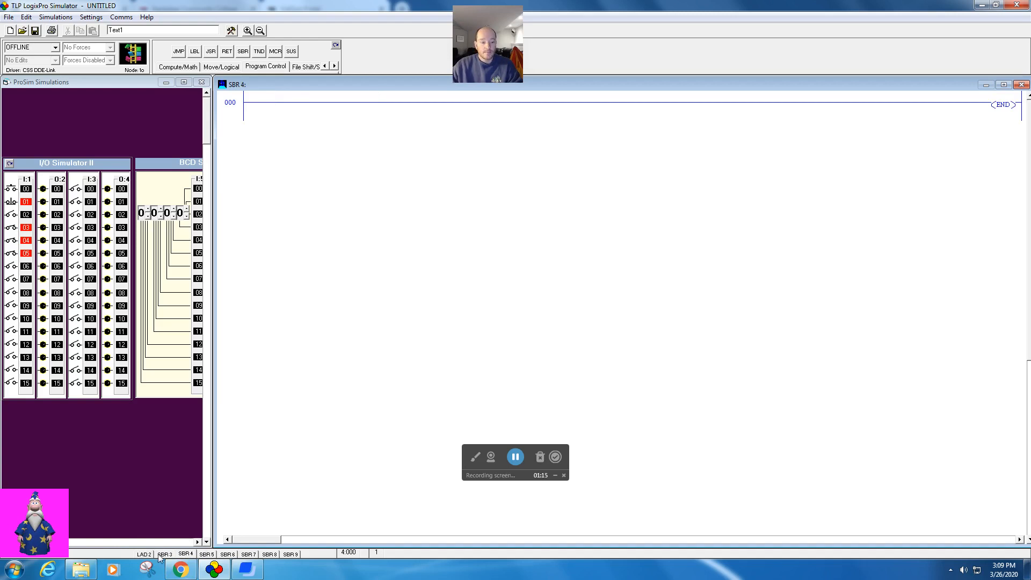
{"action": "left_click", "coordinate": [143, 554]}
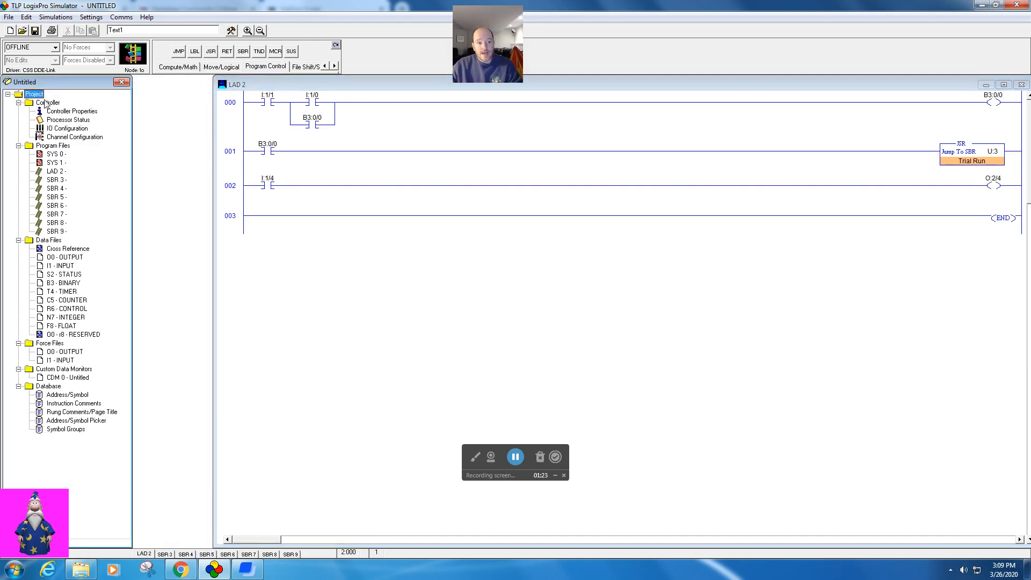
Collapse and re-expand the Program Files group listing SYS 0-1, LAD 2 and SBR 3-9.
{"action": "left_click", "coordinate": [19, 145]}
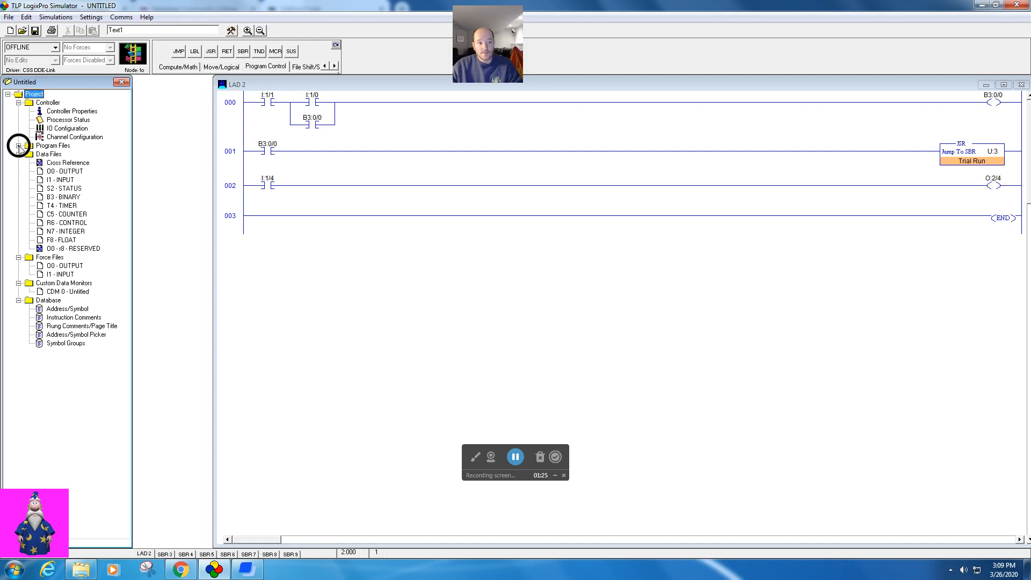
{"action": "left_click", "coordinate": [20, 145]}
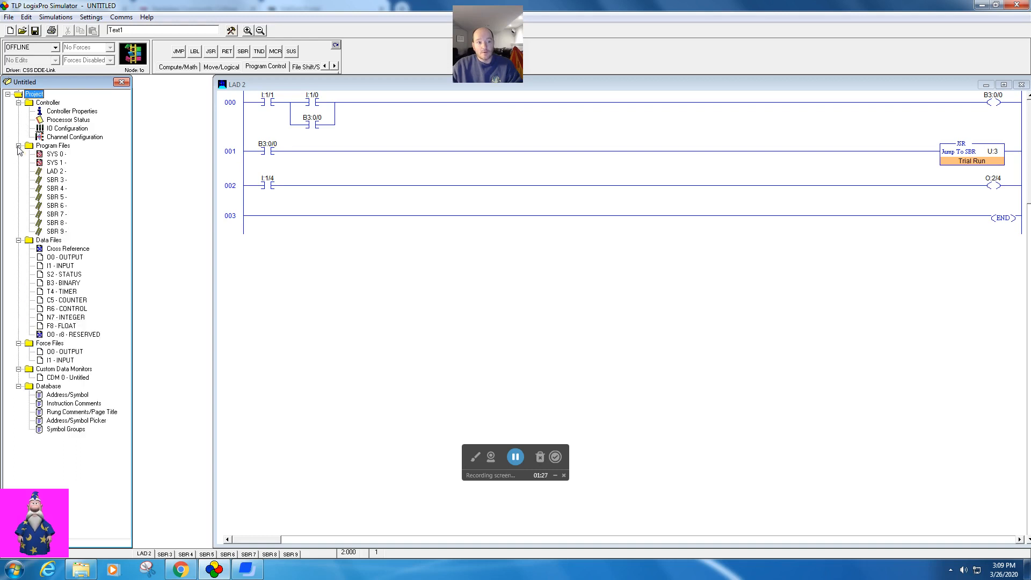
{"action": "left_click", "coordinate": [52, 146]}
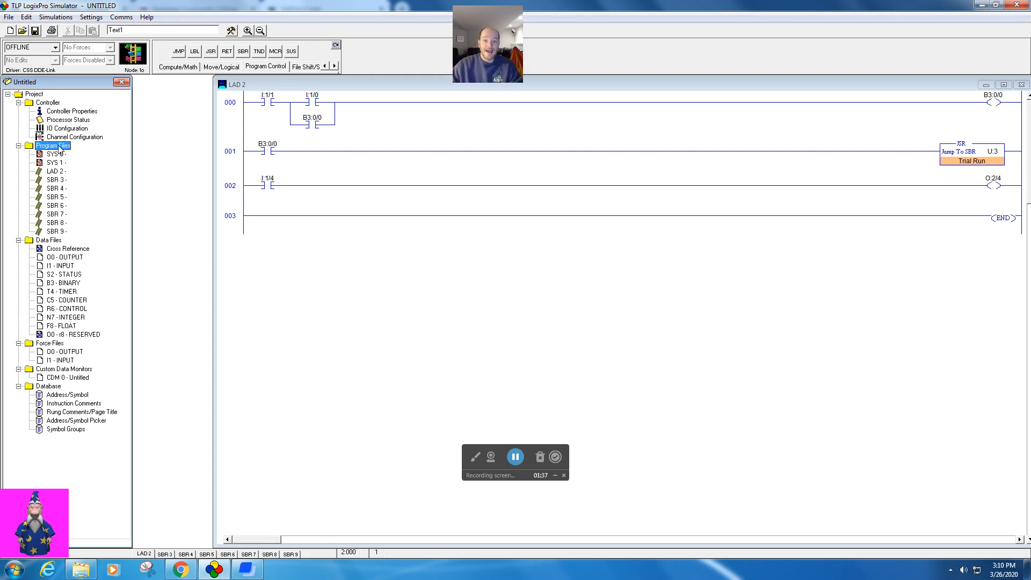
{"action": "mouse_move", "coordinate": [996, 158]}
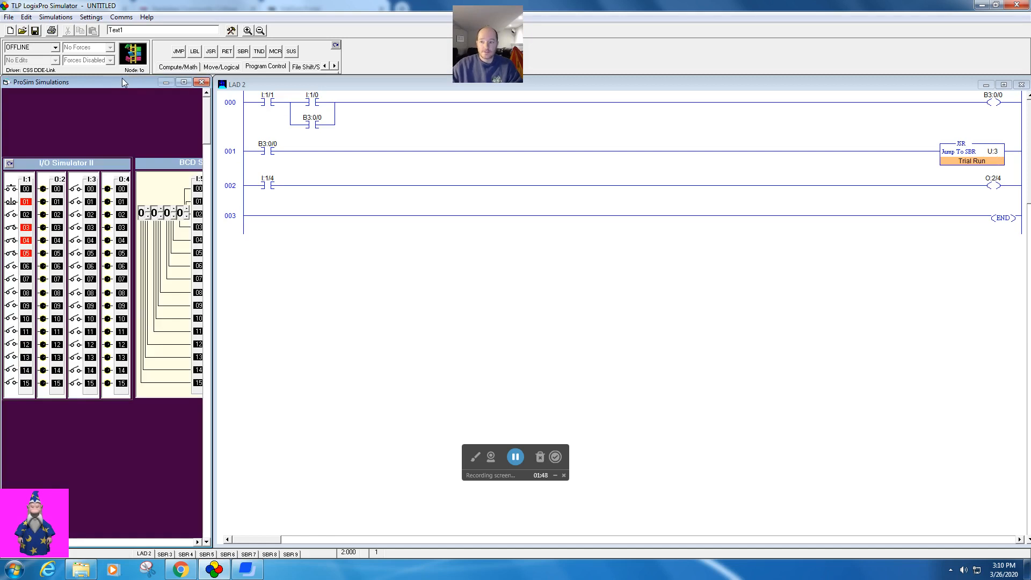
In SBR 3 add an SBR U:3 start, I:1/3 to O:2/3 and I:1/5 to O:2/5 rungs, and a RET rung.
{"action": "left_click", "coordinate": [164, 554]}
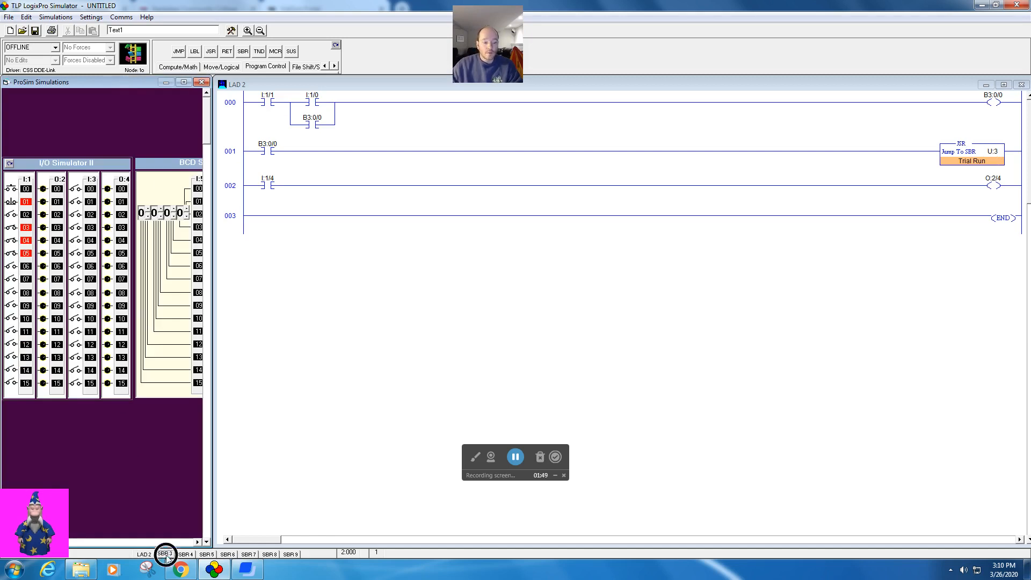
{"action": "left_click", "coordinate": [165, 554]}
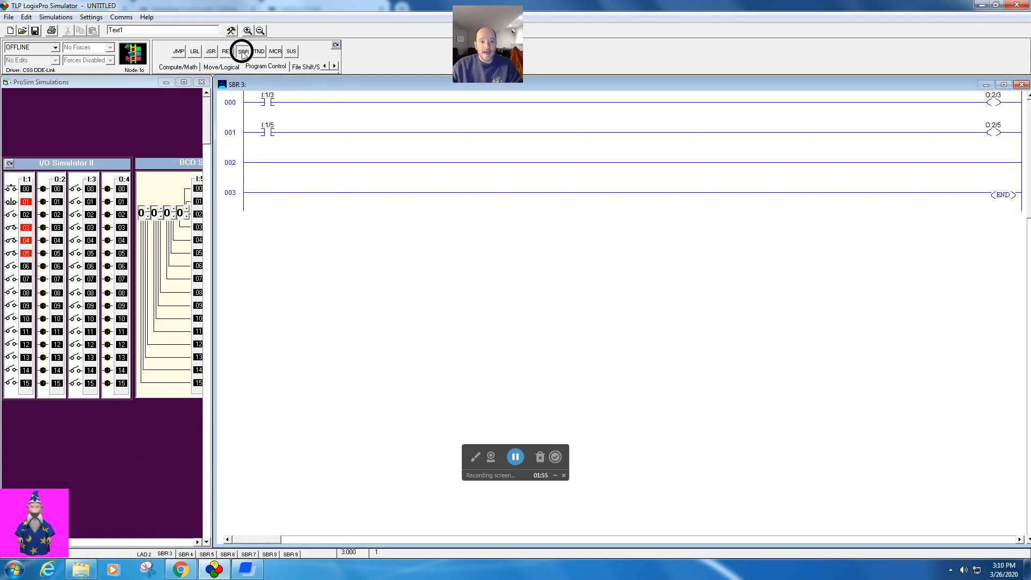
{"action": "left_click", "coordinate": [243, 51]}
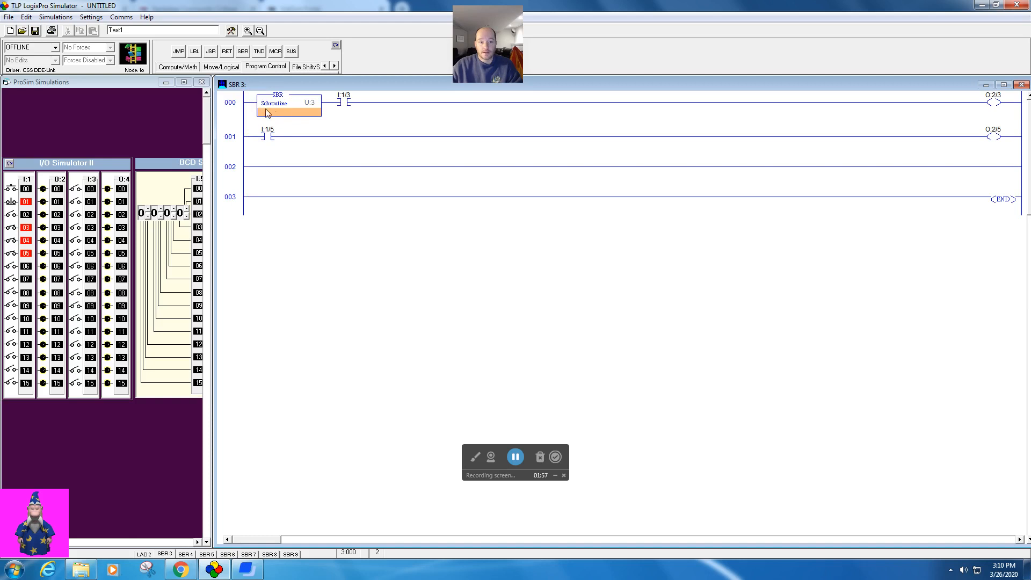
{"action": "mouse_move", "coordinate": [296, 111]}
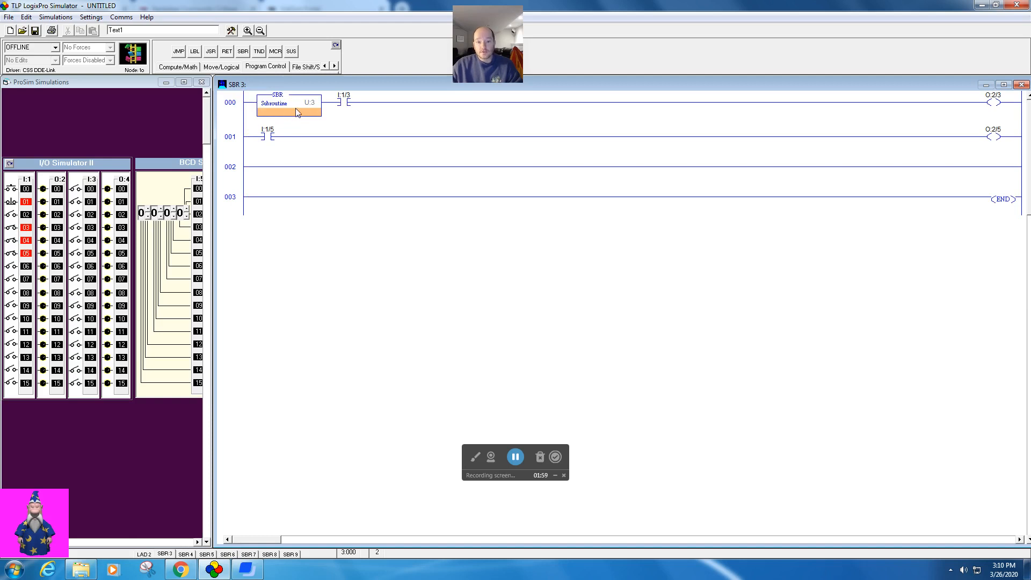
{"action": "mouse_move", "coordinate": [304, 107]}
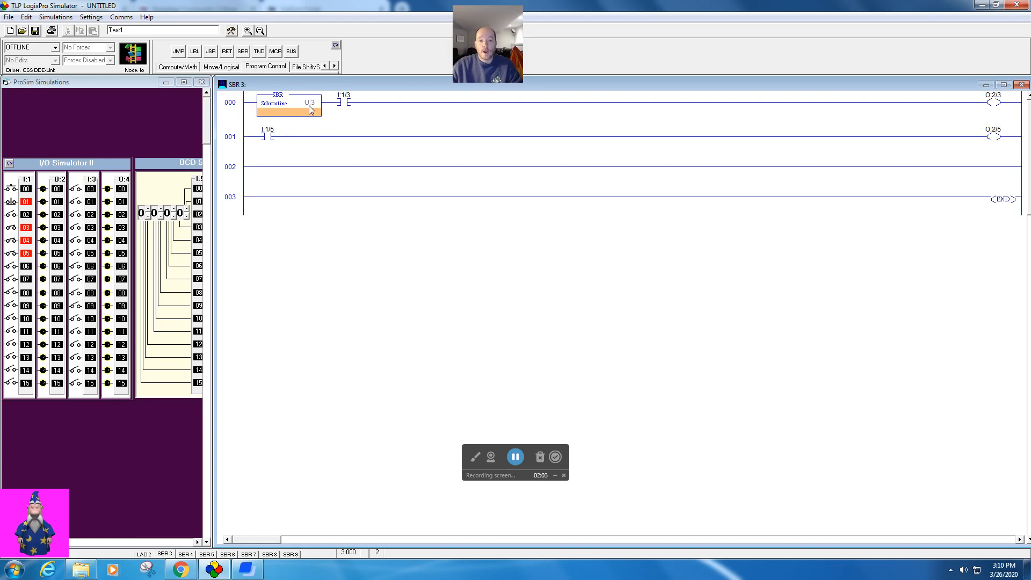
{"action": "left_click", "coordinate": [230, 170]}
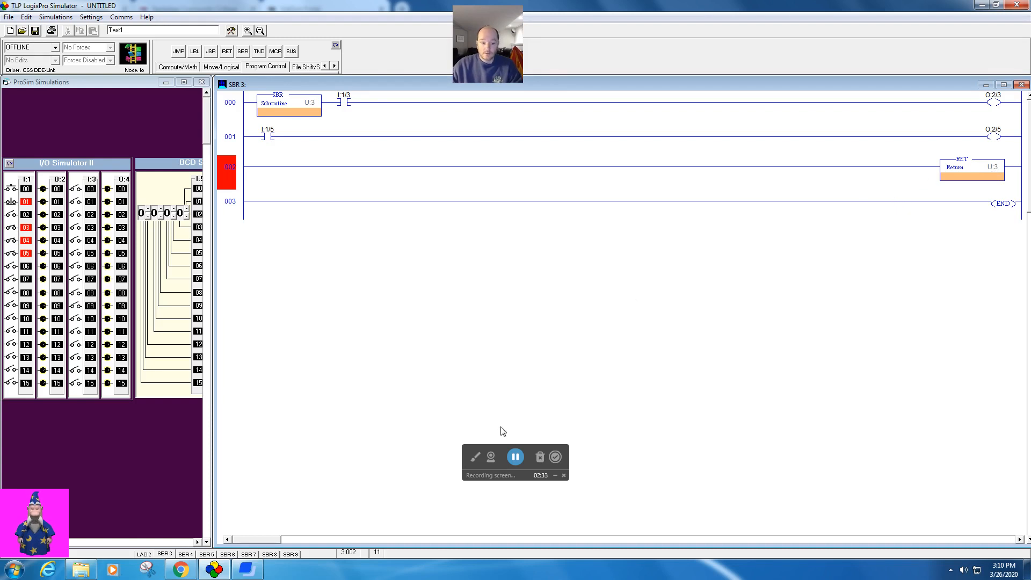
Download the program, put the PLC in RUN, and toggle I:1/1 to latch B3:0/0 and call U:3.
{"action": "left_click", "coordinate": [142, 554]}
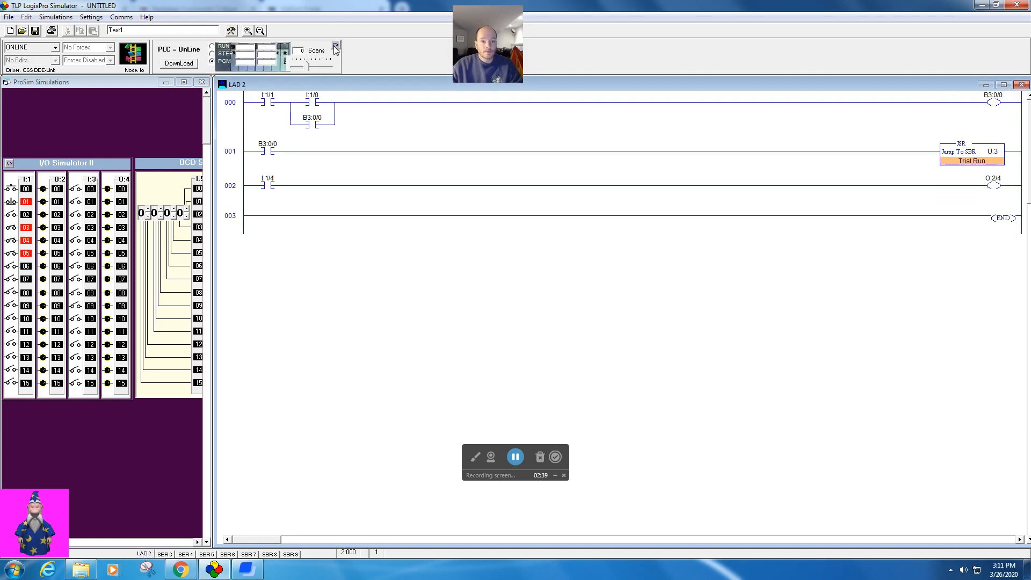
{"action": "left_click", "coordinate": [335, 44]}
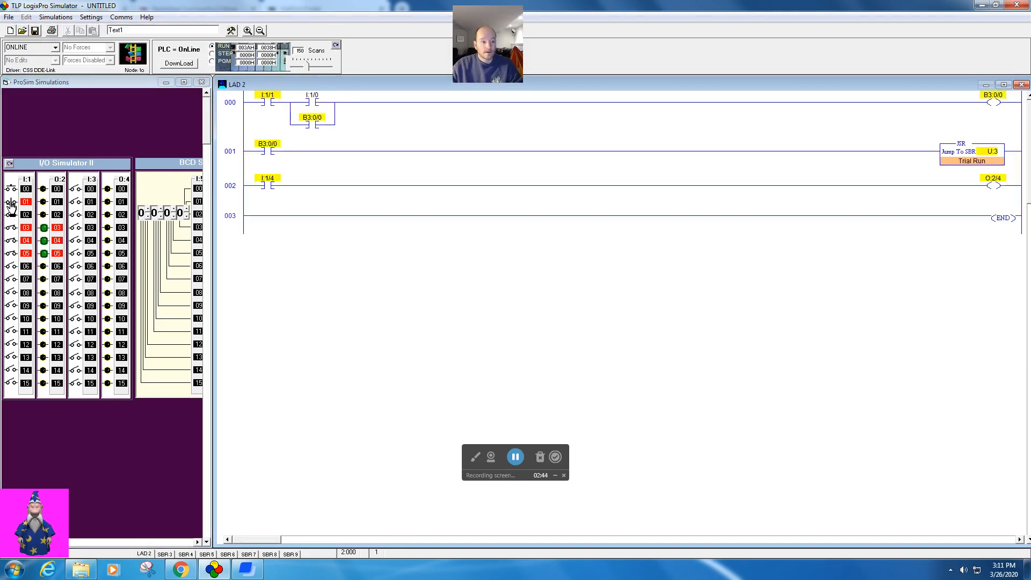
{"action": "left_click", "coordinate": [11, 253]}
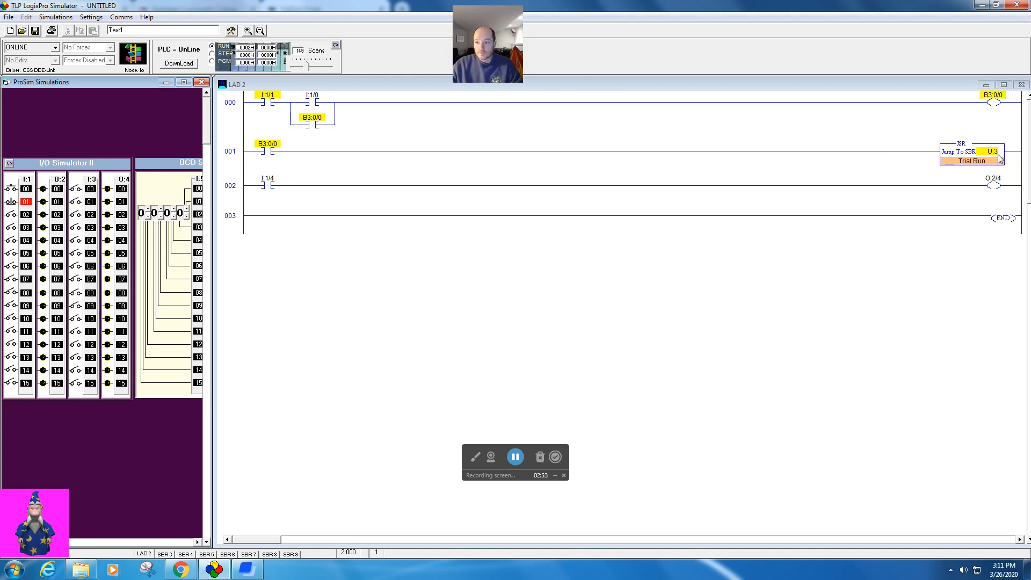
{"action": "mouse_move", "coordinate": [255, 219]}
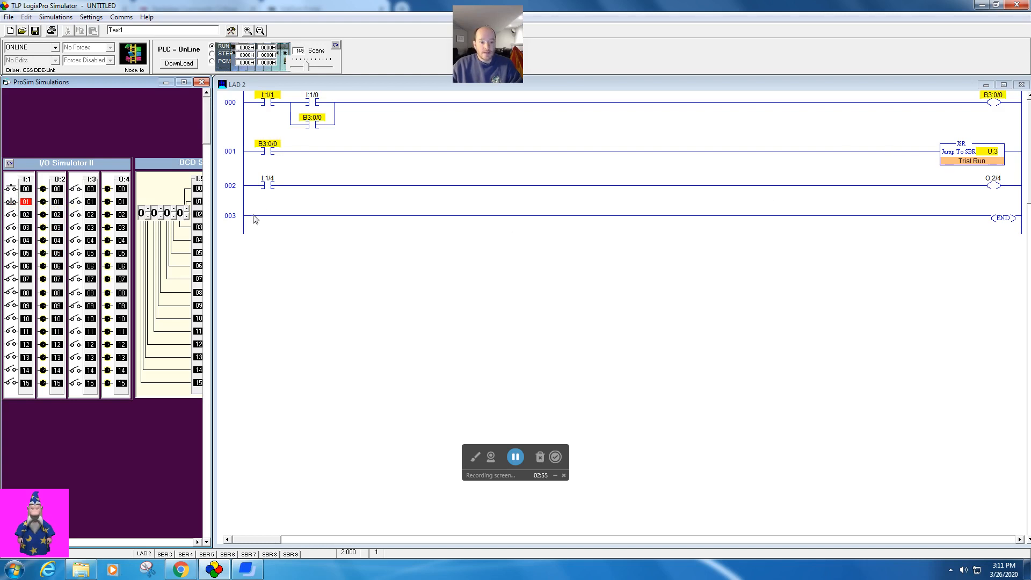
{"action": "left_click", "coordinate": [12, 240]}
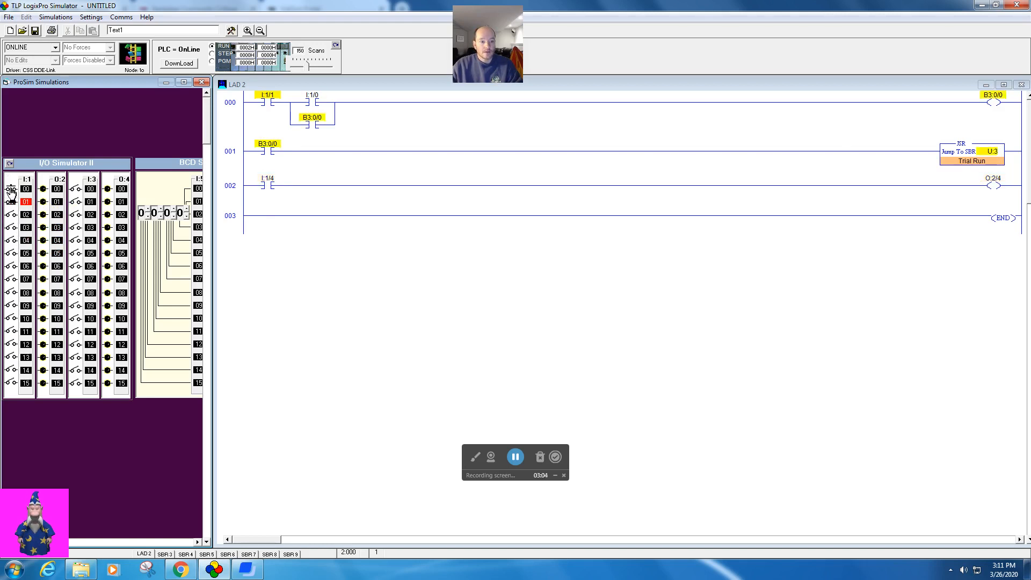
{"action": "mouse_move", "coordinate": [267, 151]}
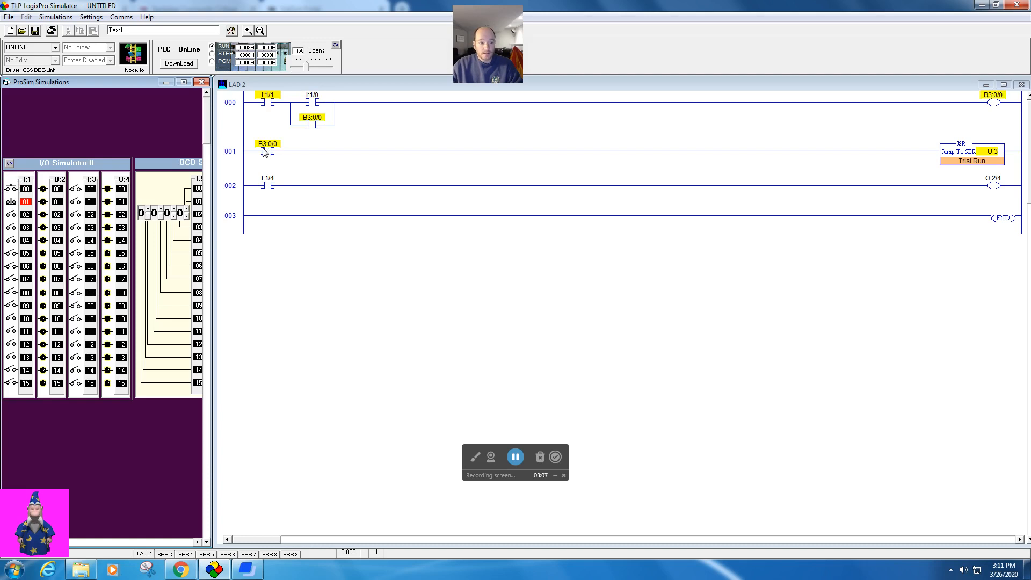
{"action": "mouse_move", "coordinate": [12, 202]}
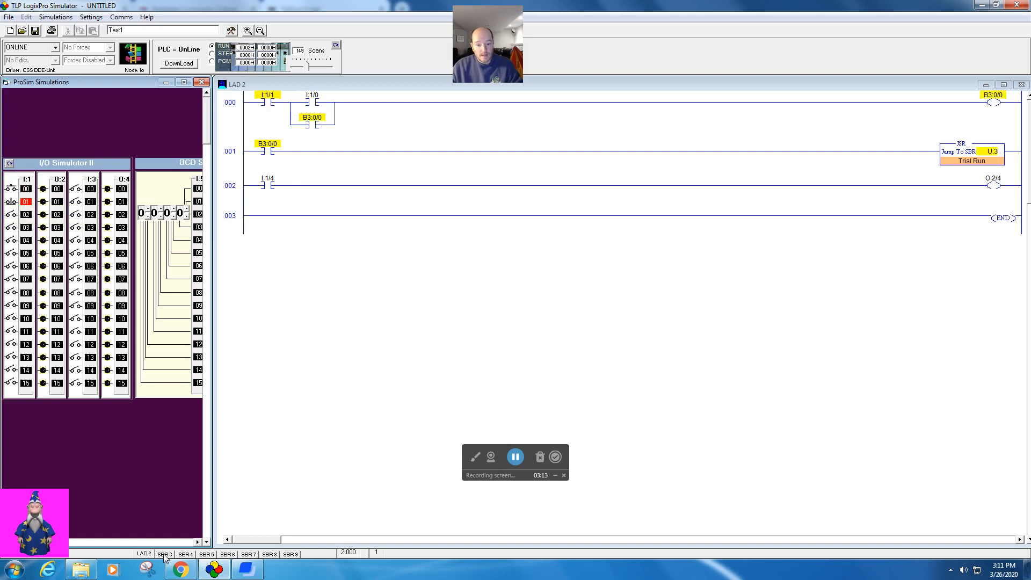
Watch SBR 3 online while switching inputs I:1/3 and I:1/5 to energize outputs O:2/3 and O:2/5.
{"action": "left_click", "coordinate": [164, 553]}
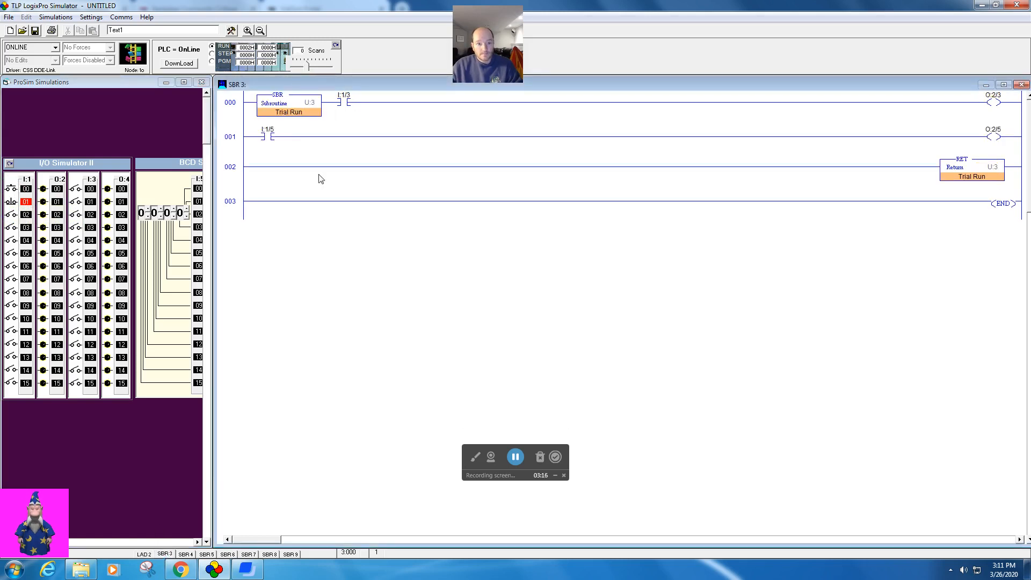
{"action": "left_click", "coordinate": [12, 214]}
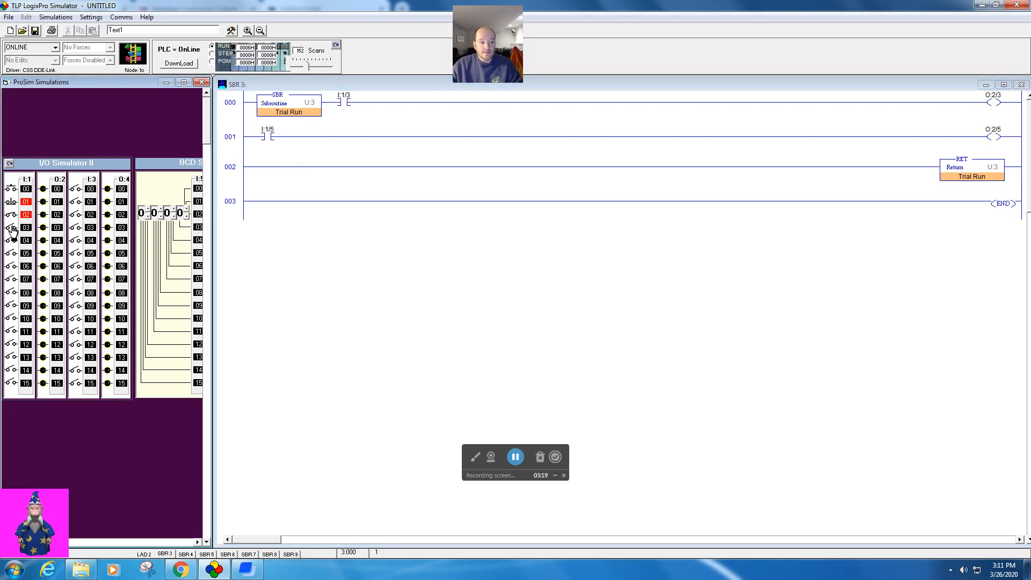
{"action": "left_click", "coordinate": [11, 226]}
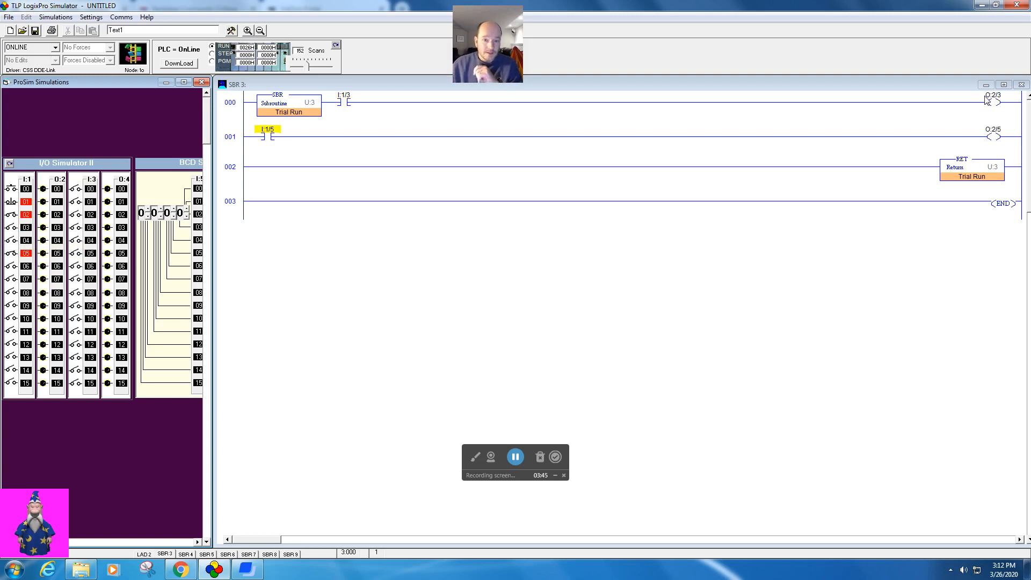
{"action": "mouse_move", "coordinate": [261, 154]}
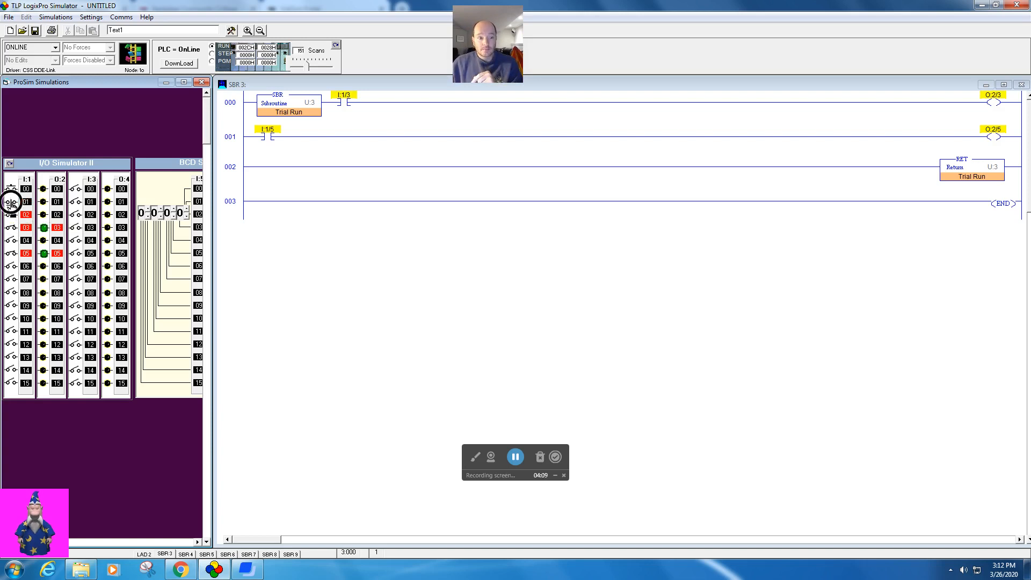
{"action": "left_click", "coordinate": [11, 202]}
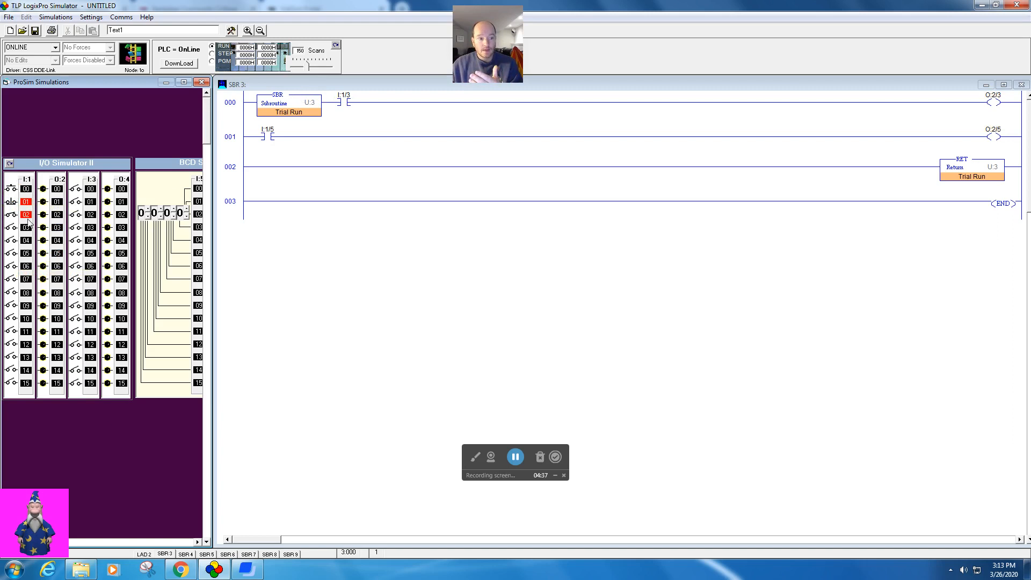
{"action": "left_click", "coordinate": [12, 228]}
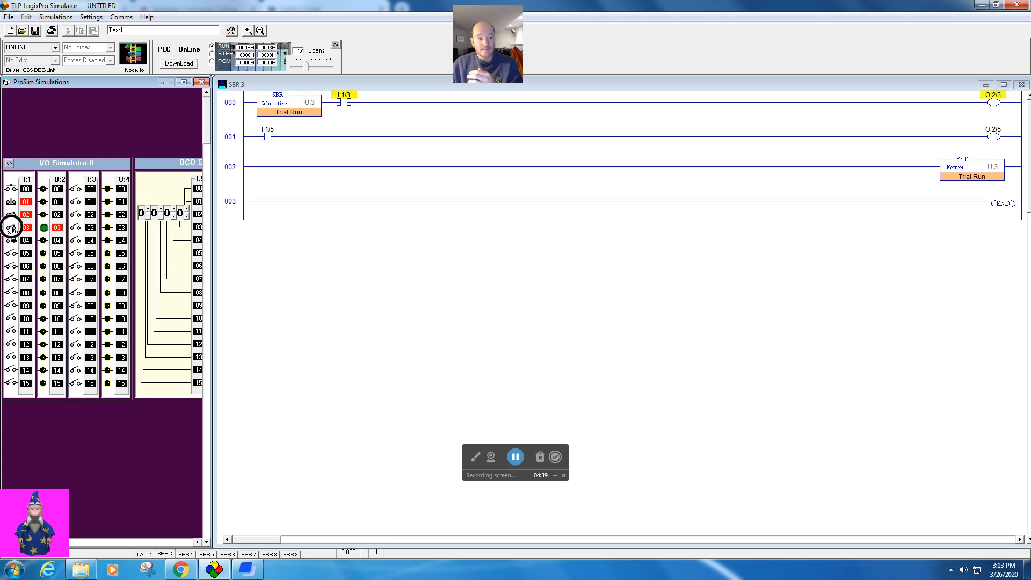
{"action": "left_click", "coordinate": [11, 228]}
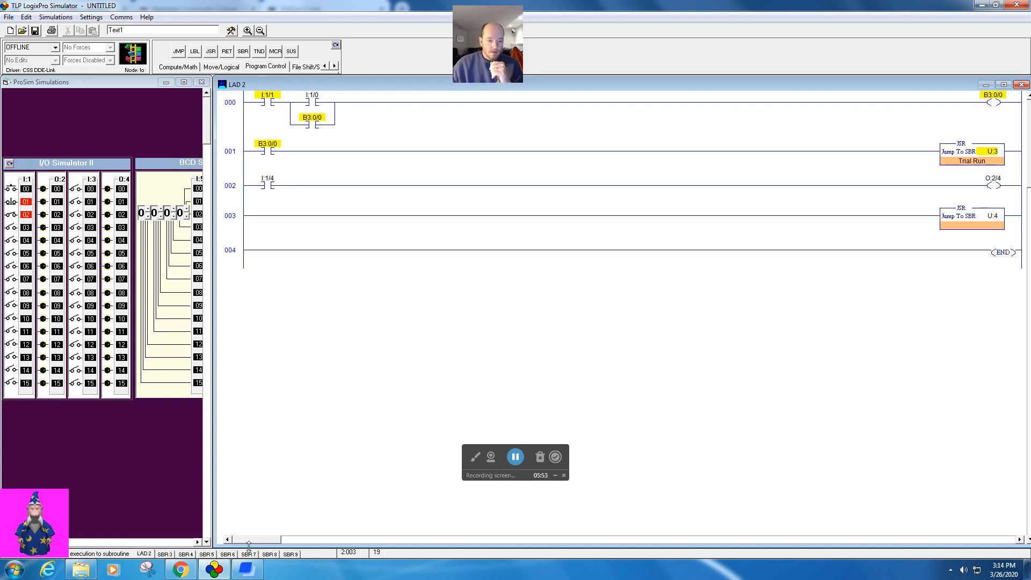
Switch to subroutine file SBR 4 to build the counter subroutine.
{"action": "left_click", "coordinate": [185, 554]}
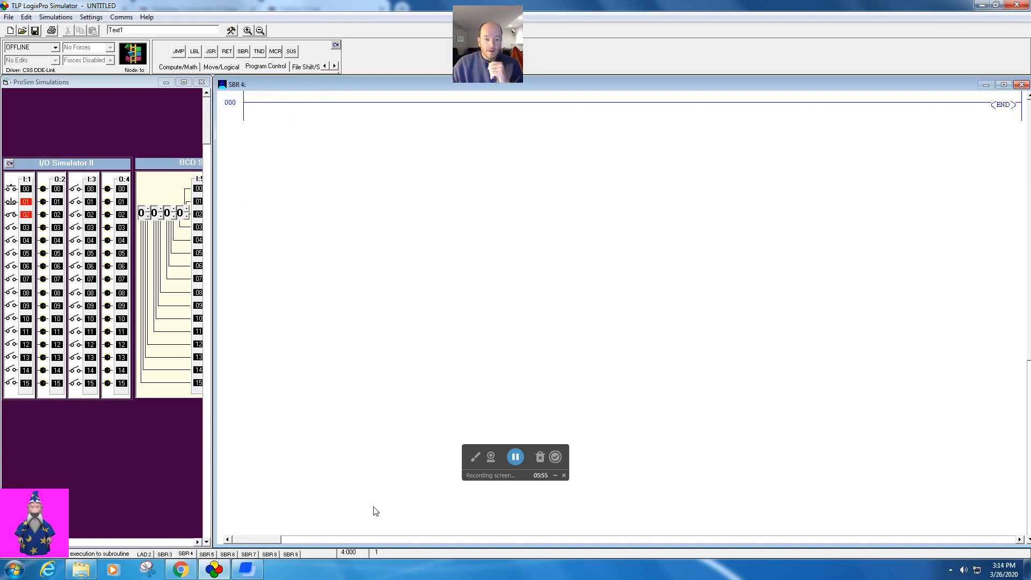
{"action": "mouse_move", "coordinate": [574, 451]}
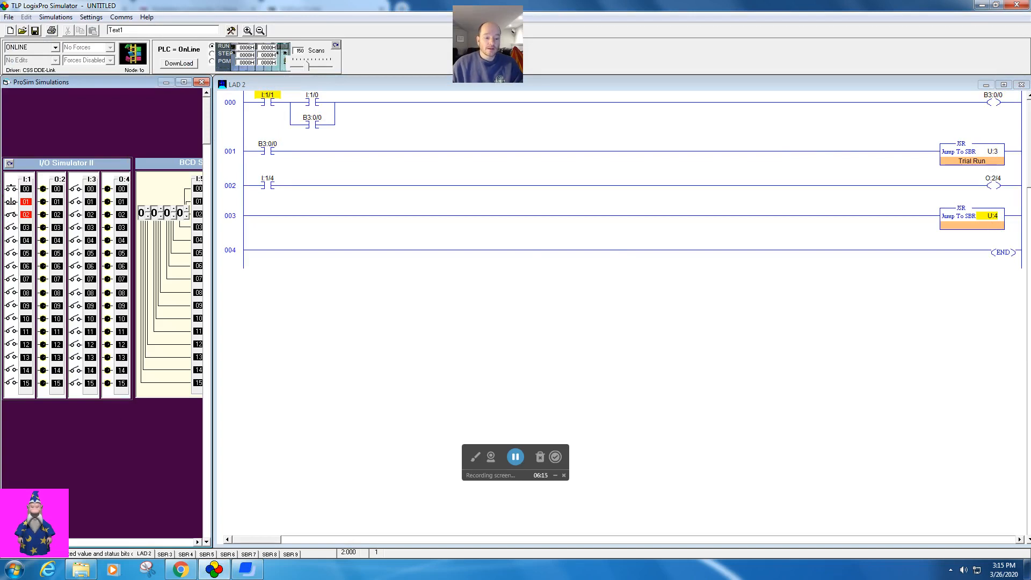
Toggle input I:3/0 to step counter C5:0 in SBR 4 up to a count of 3.
{"action": "left_click", "coordinate": [184, 553]}
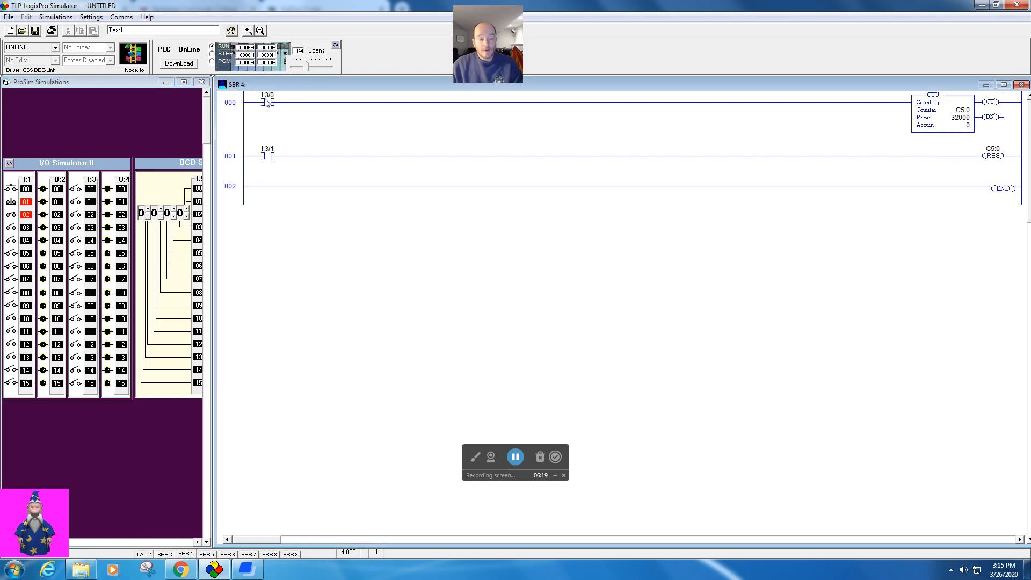
{"action": "left_click", "coordinate": [78, 189]}
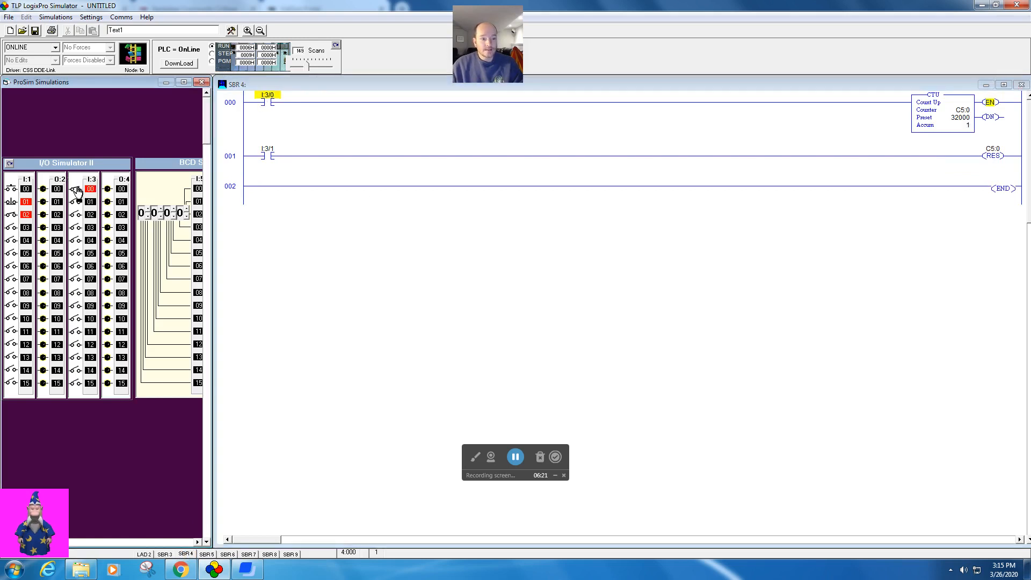
{"action": "left_click", "coordinate": [79, 188]}
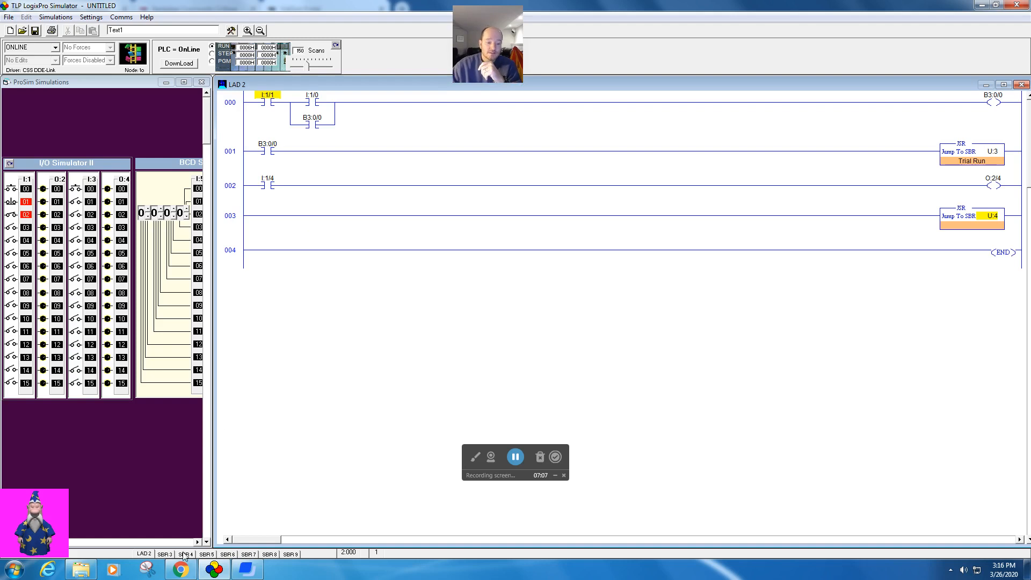
{"action": "left_click", "coordinate": [186, 553]}
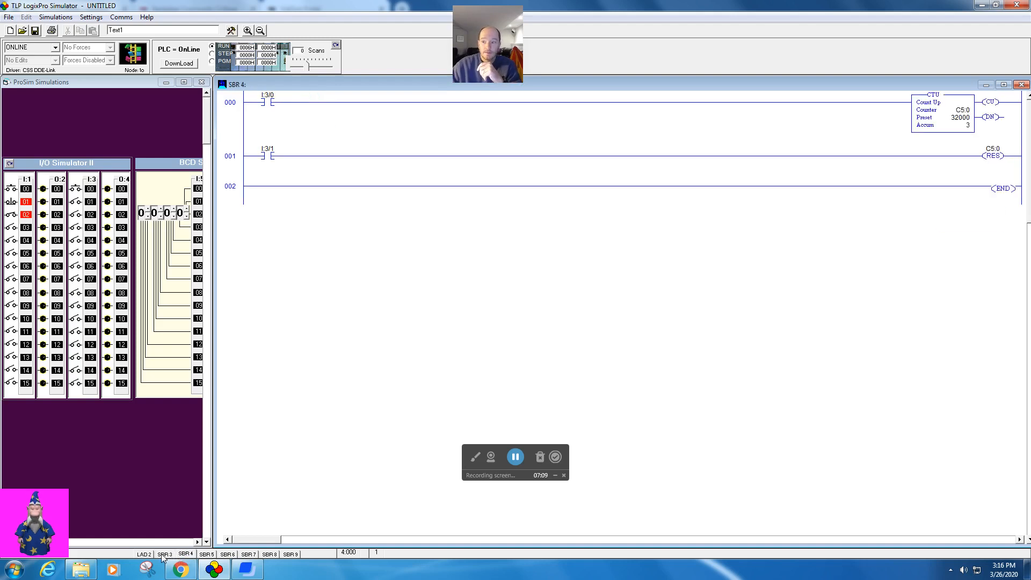